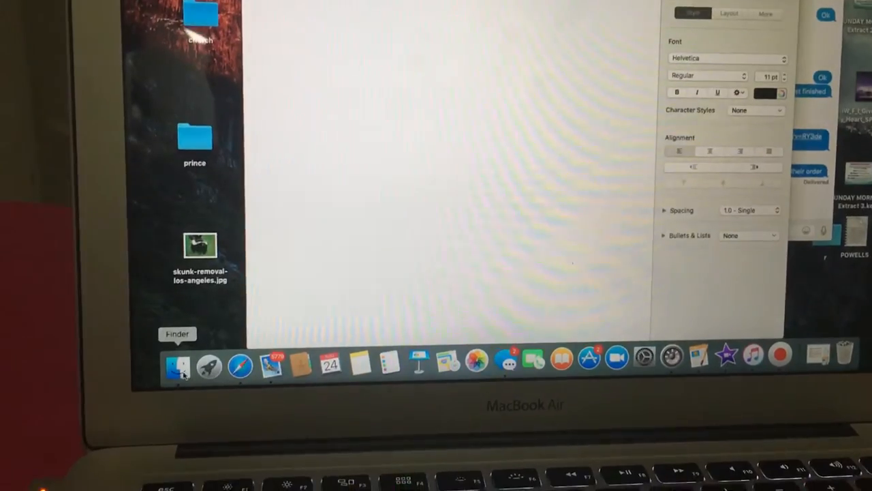
Show the full grid of installed apps from the Dock's Launchpad icon
left_click(208, 365)
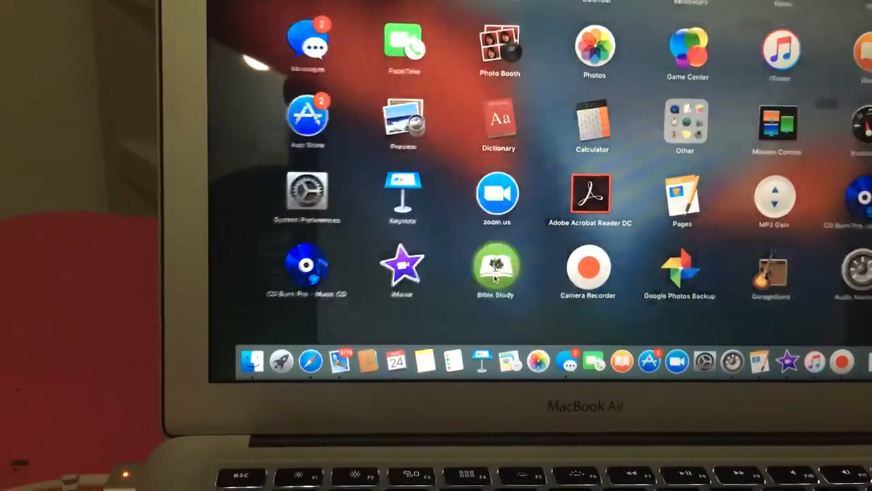
left_click(496, 266)
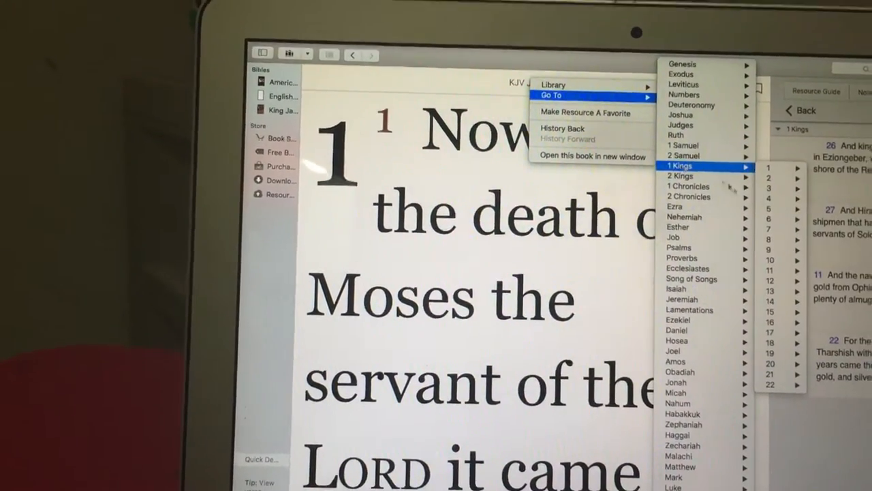
mouse_move(688, 191)
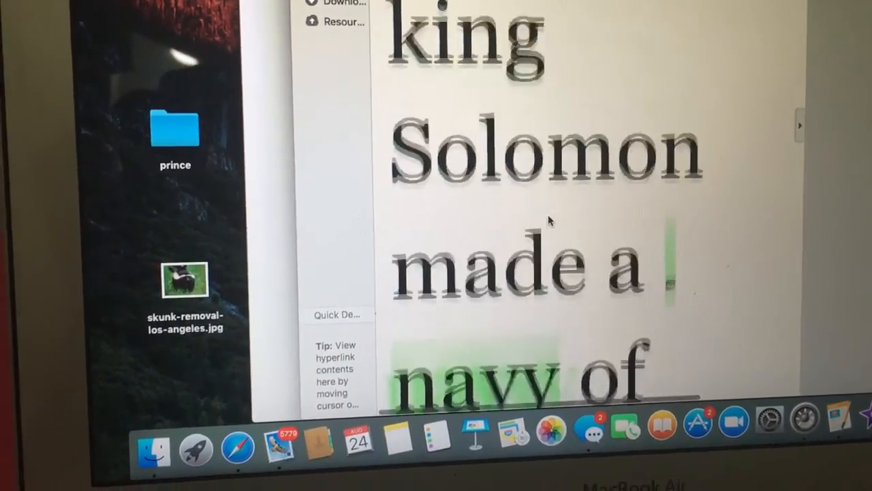
scroll("down", 3)
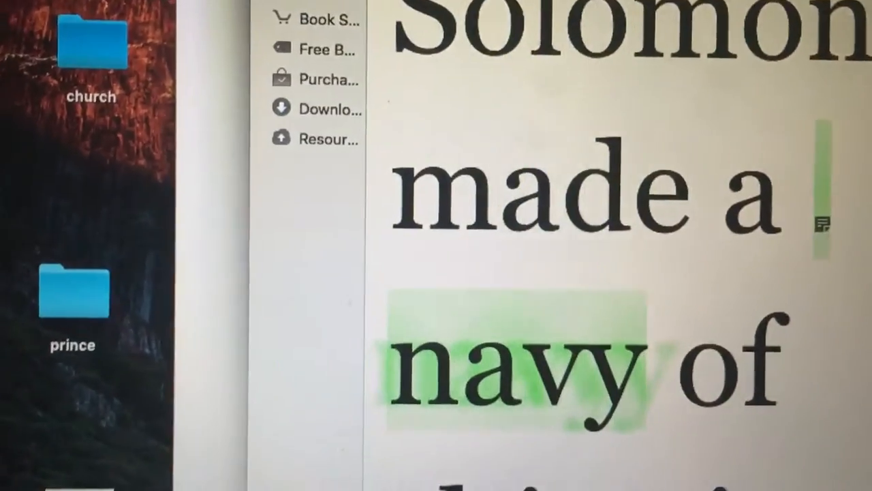
scroll("down", 3)
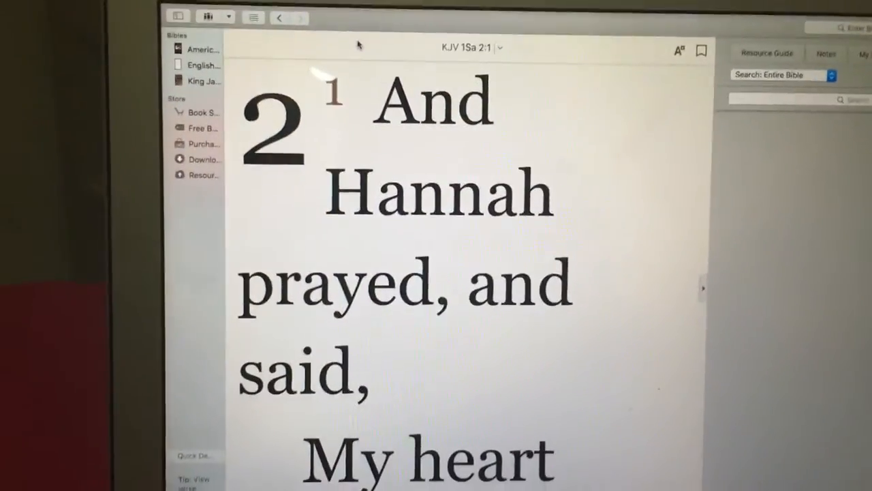
Scroll down through Hannah's prayer in 1 Samuel 2 of the King James Bible
scroll("down", 3)
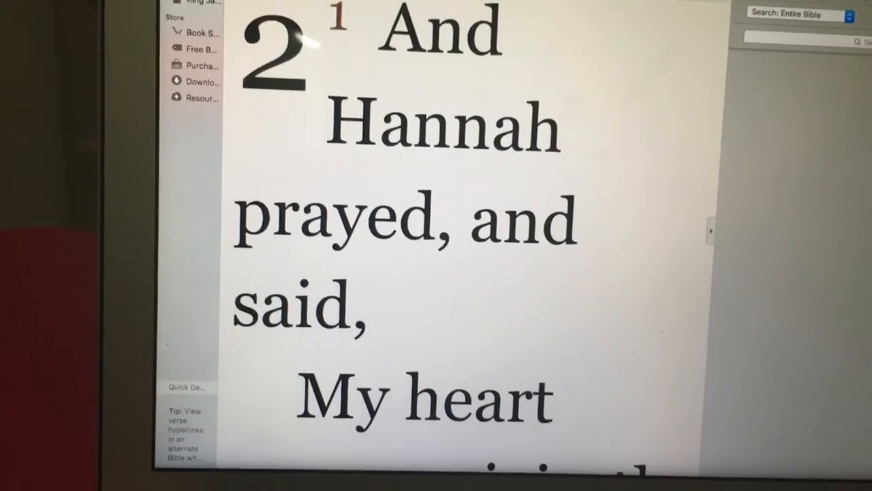
scroll("down", 3)
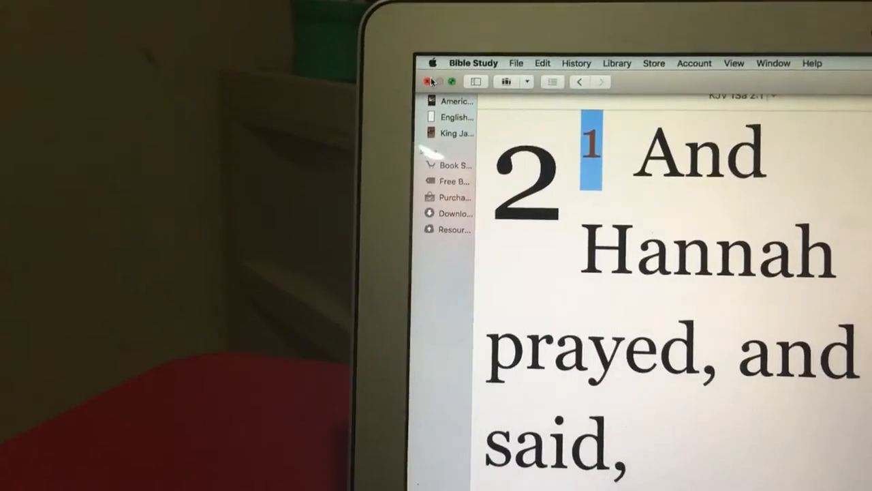
Quit Bible Study from its Dock icon menu, leaving the desktop showing
left_click(427, 81)
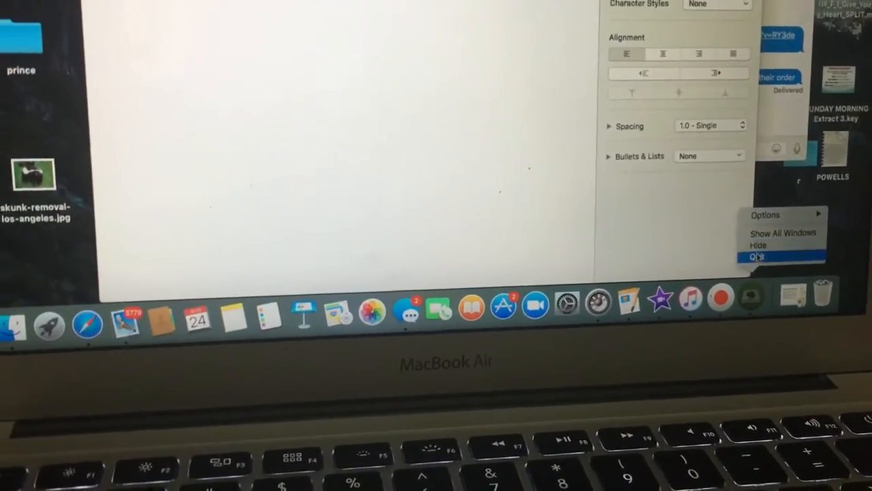
left_click(757, 256)
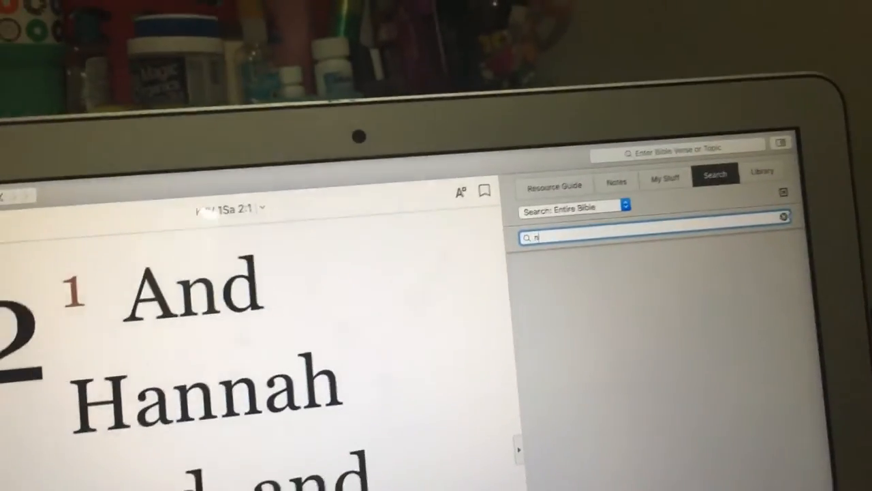
Enter 'navy' as the search term for an entire-Bible search
type("av")
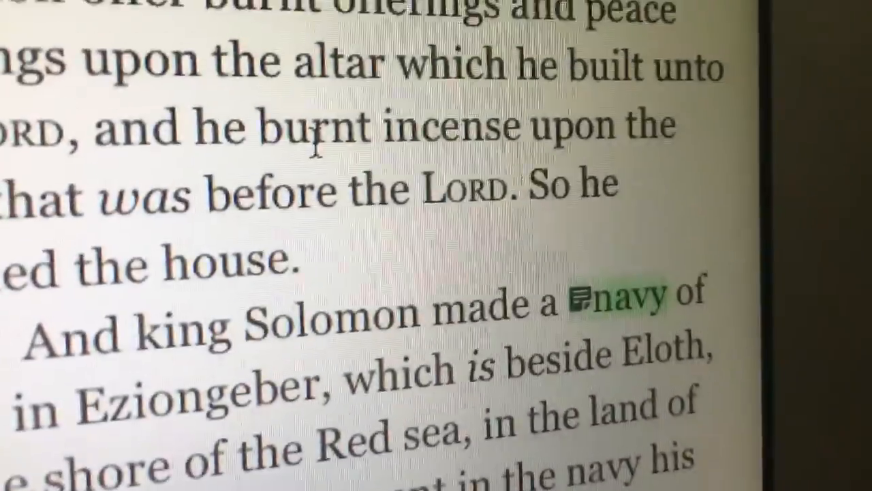
Scroll to 1 Kings 9:26 where Solomon's 'navy' is highlighted
scroll("up", 3)
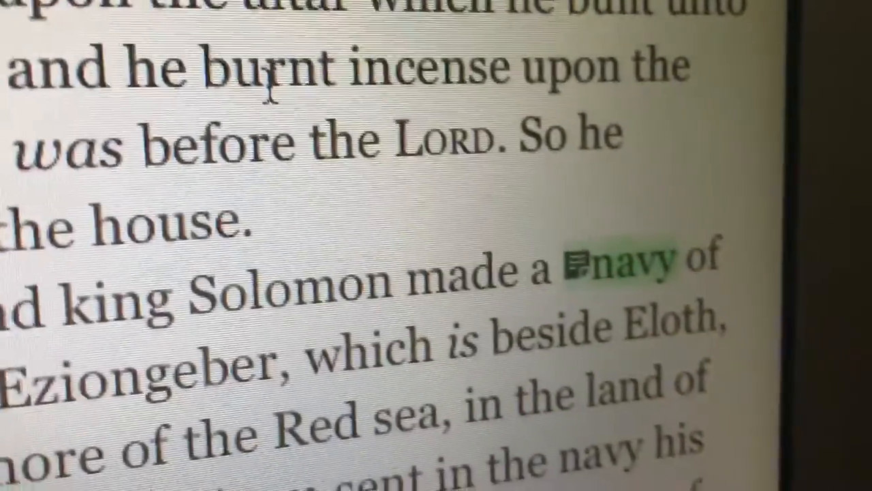